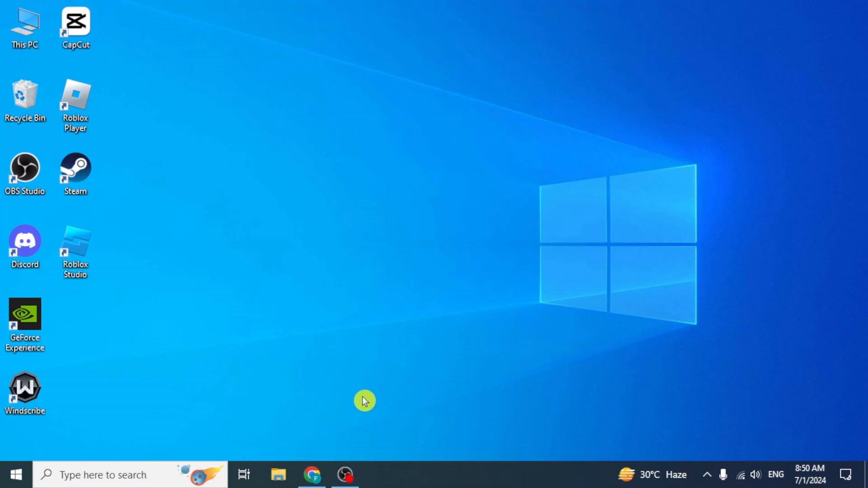
- Launch Chrome and open the Discord web app from the New Tab shortcut
left_click(312, 475)
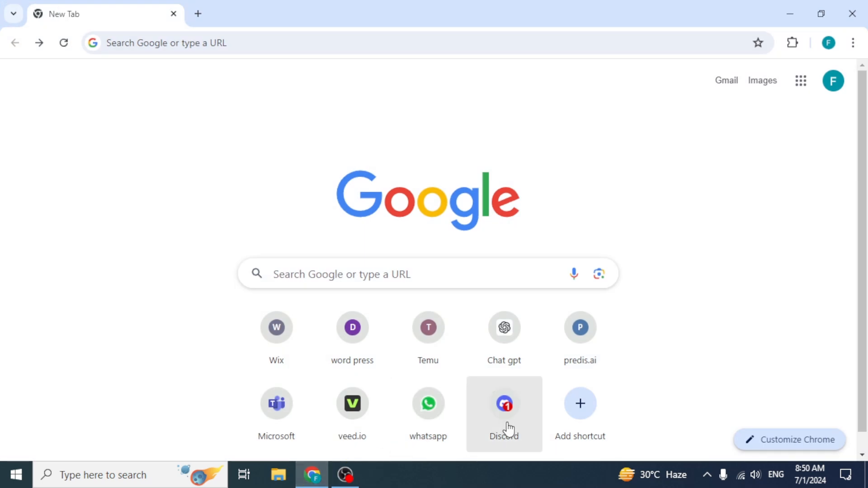
left_click(504, 404)
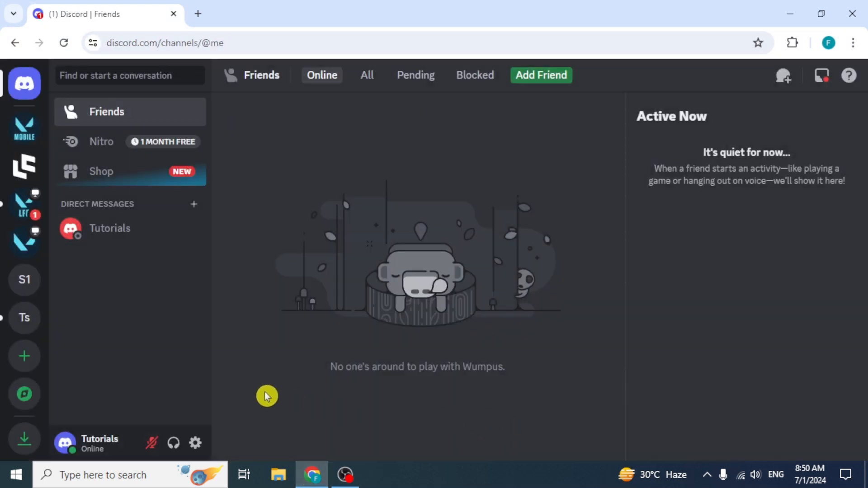
left_click(24, 318)
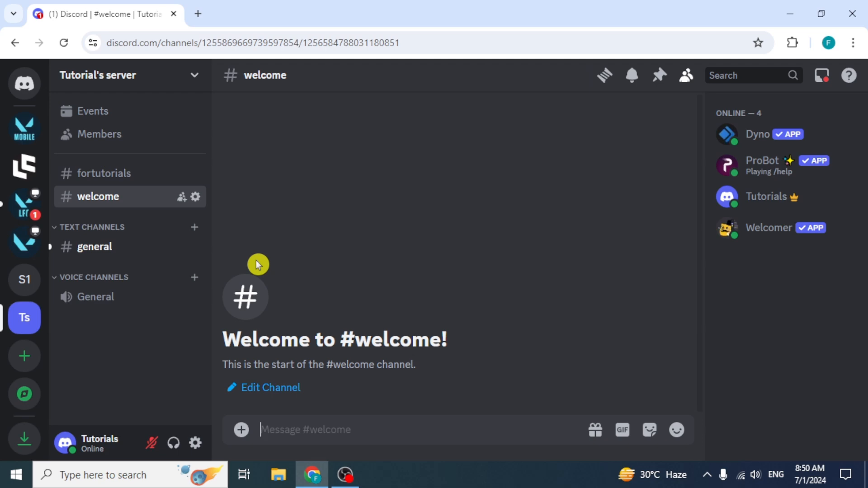
mouse_move(193, 227)
type("tutorials")
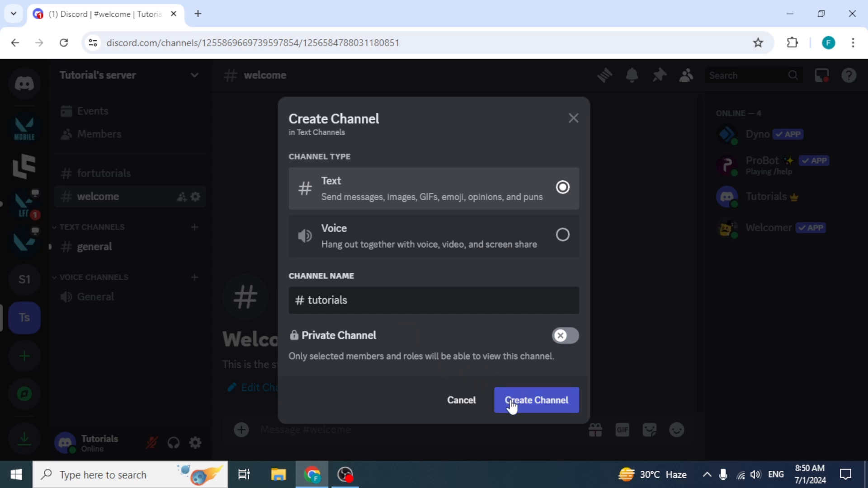
left_click(535, 400)
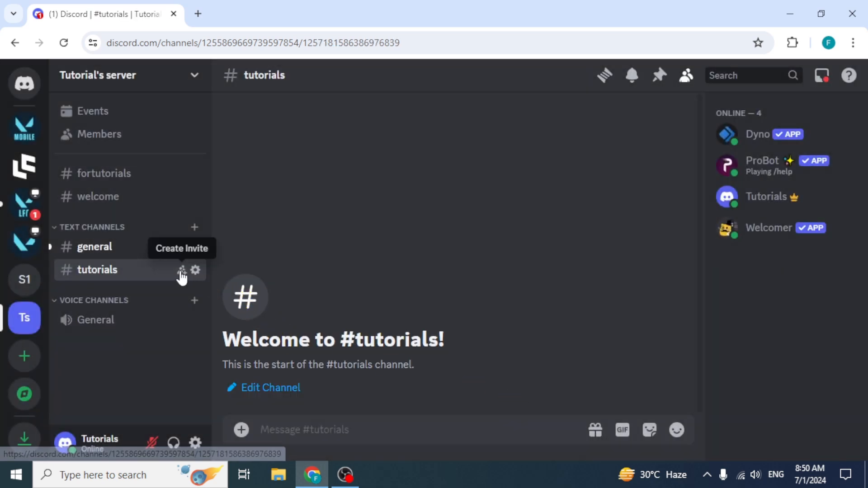
- Set Read Message History to allowed in the tutorials channel permissions and save
left_click(194, 271)
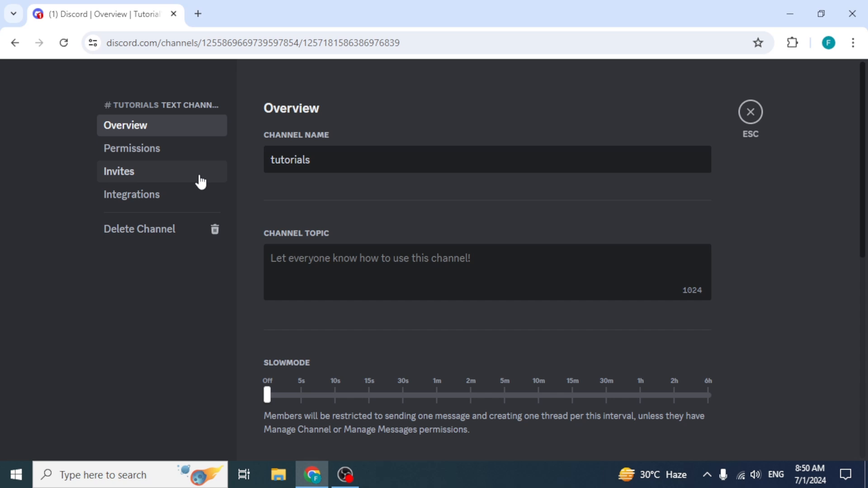
left_click(132, 148)
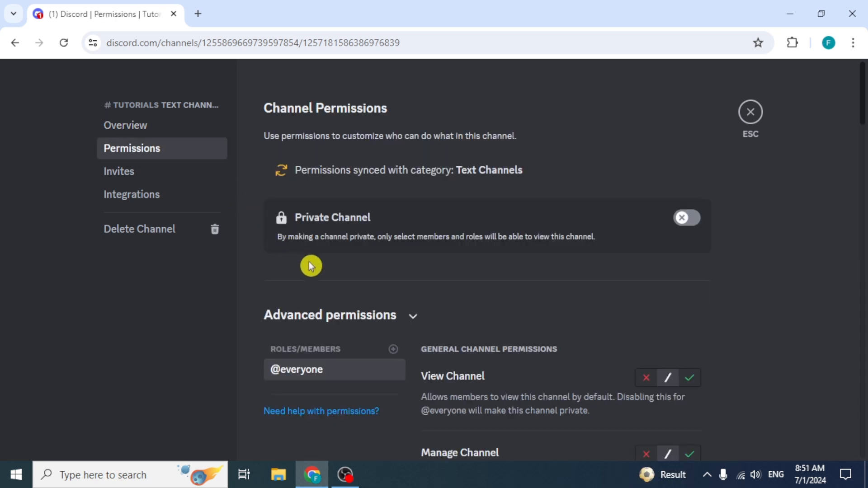
scroll("down", 3)
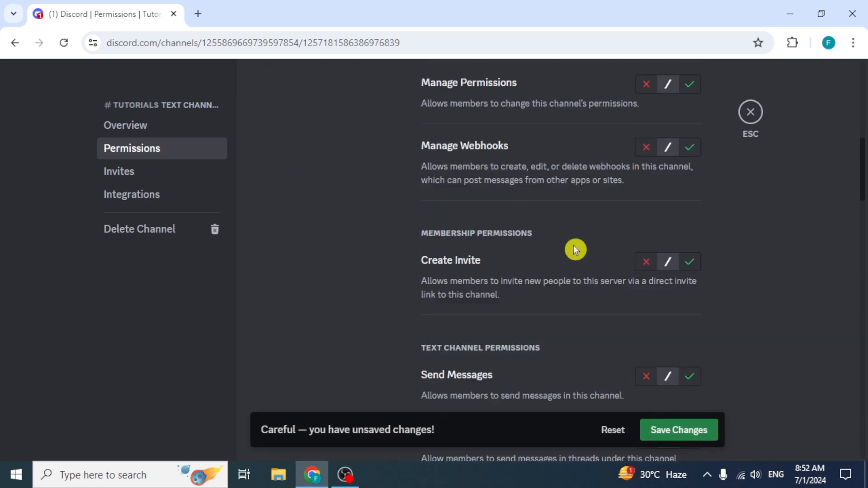
scroll("down", 3)
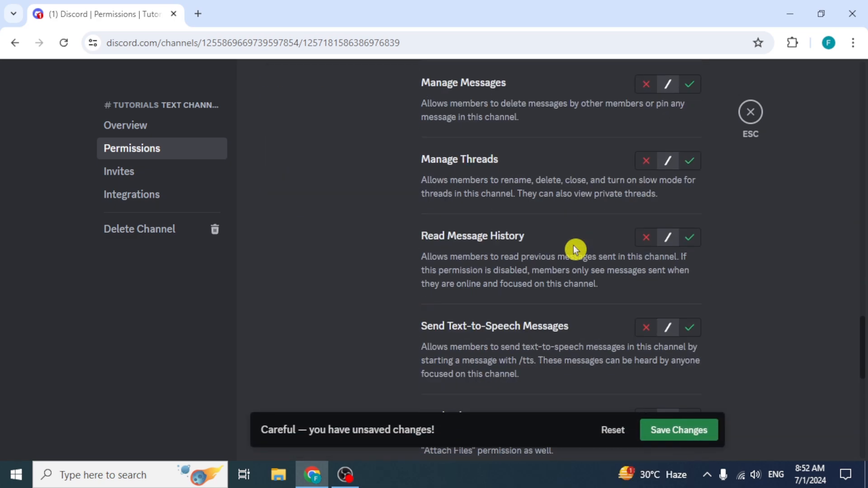
left_click(689, 237)
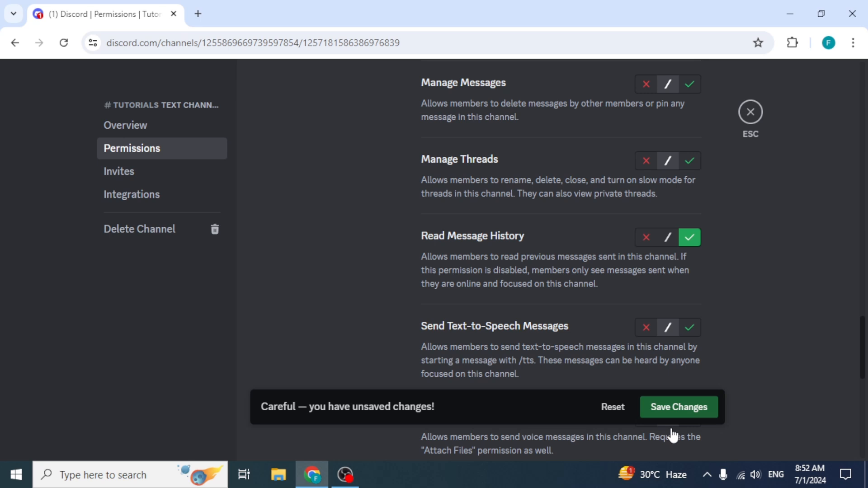
left_click(749, 111)
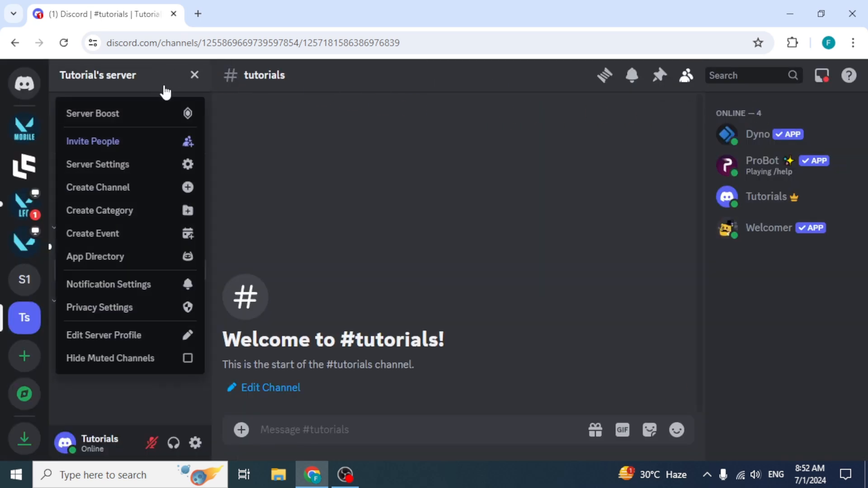
left_click(97, 164)
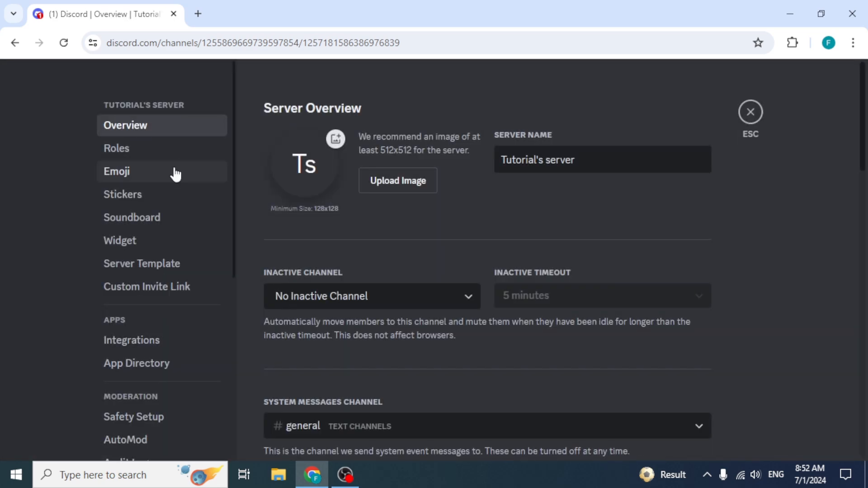
left_click(116, 148)
type("tuto")
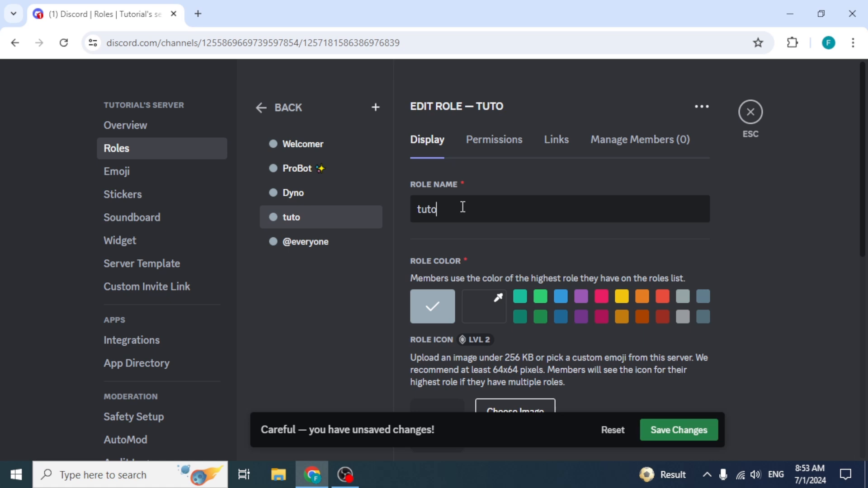
- Give the tutorials role View Channels, Send Messages and Send Voice Messages, then save
left_click(493, 139)
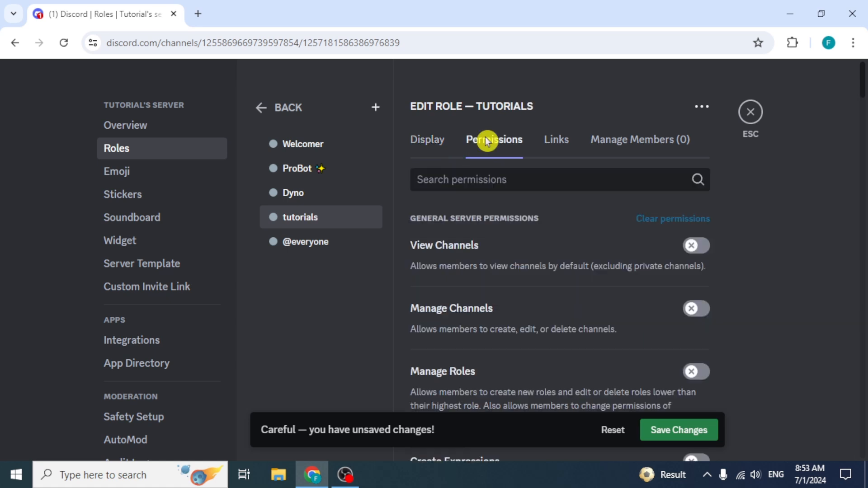
left_click(696, 245)
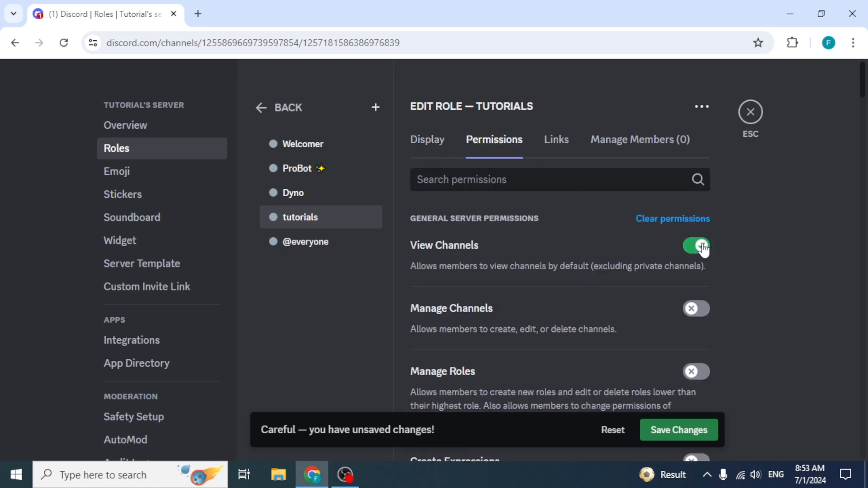
scroll("down", 3)
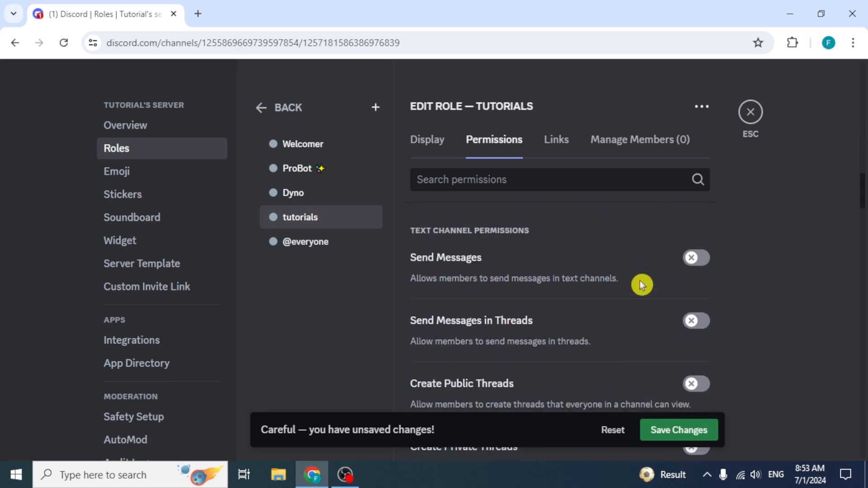
left_click(696, 259)
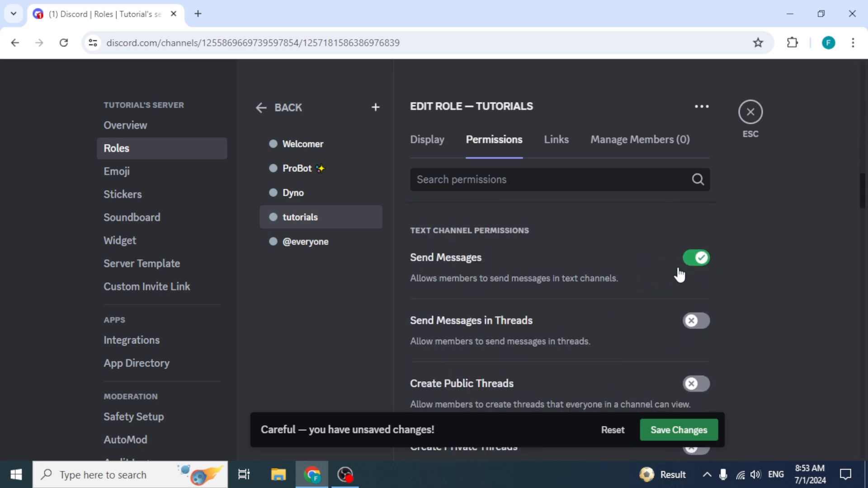
scroll("down", 3)
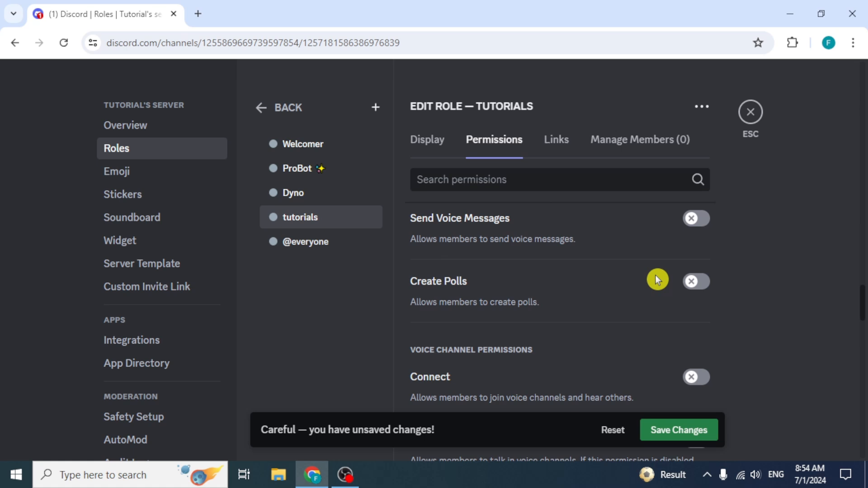
left_click(696, 218)
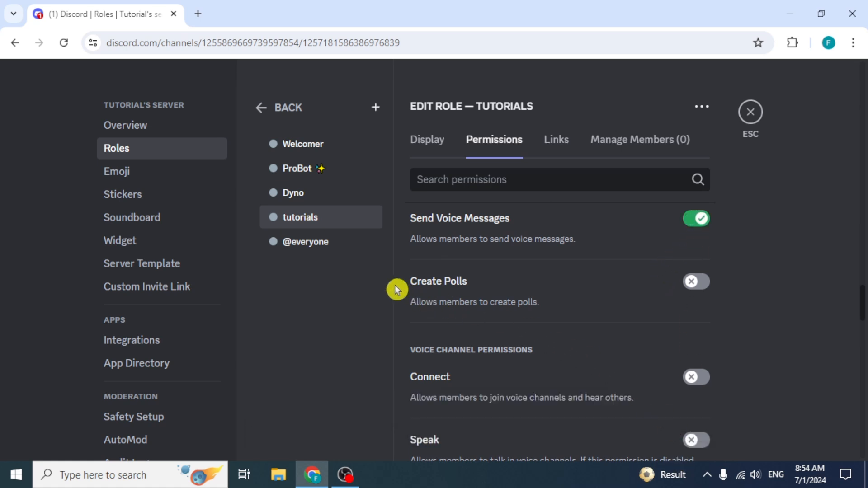
left_click(305, 241)
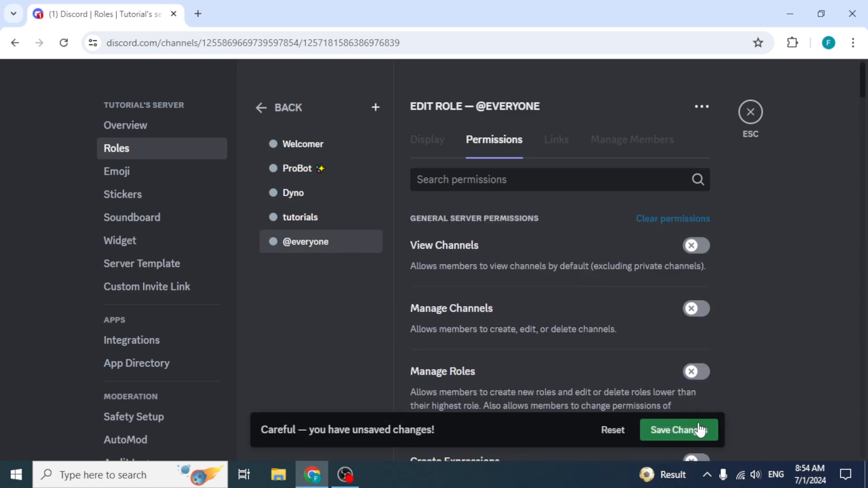
left_click(679, 430)
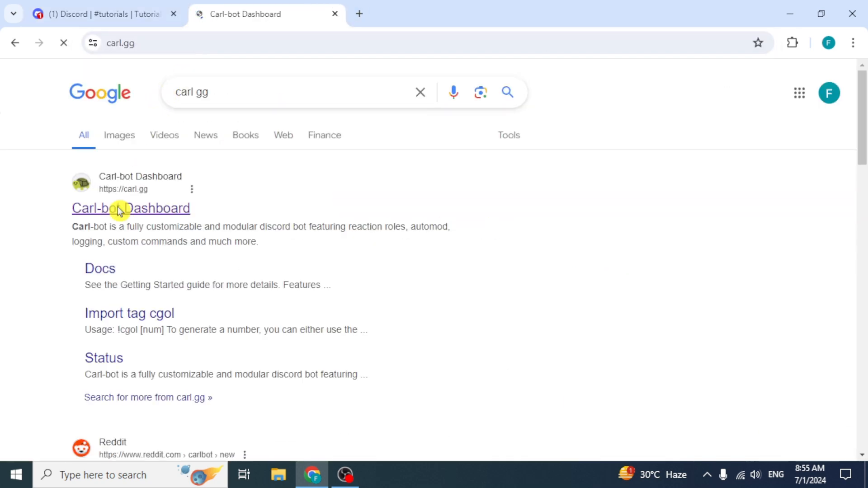
left_click(131, 208)
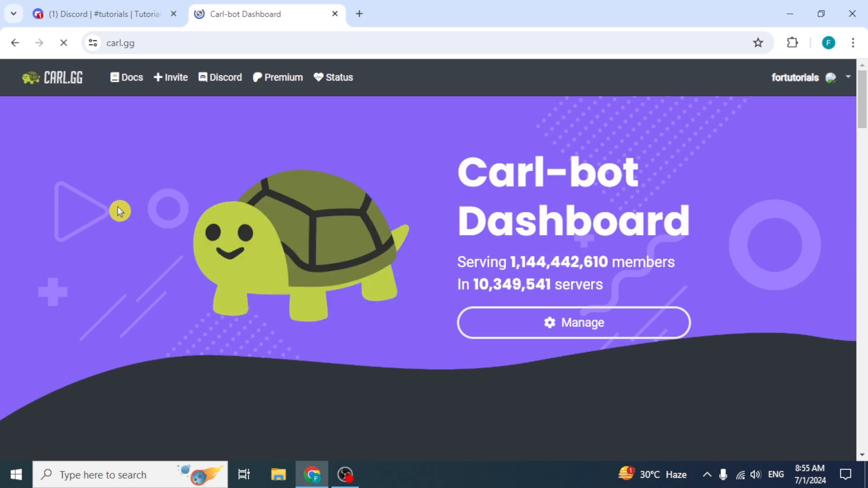
left_click(573, 323)
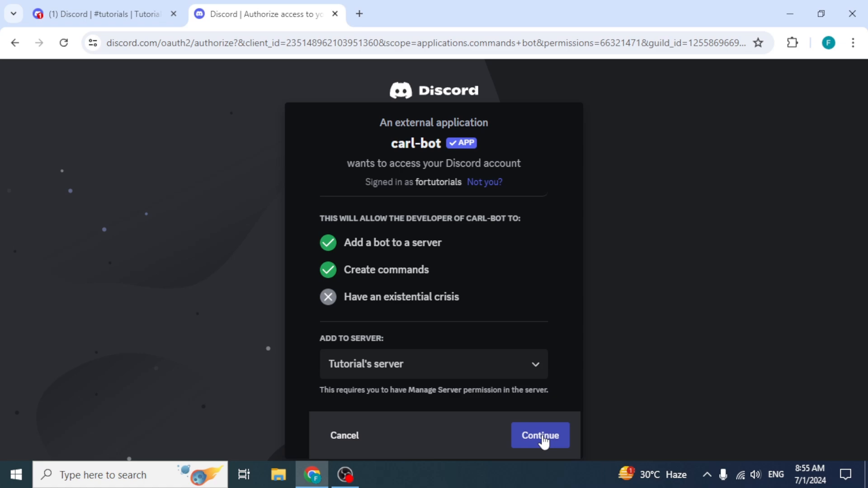
left_click(540, 435)
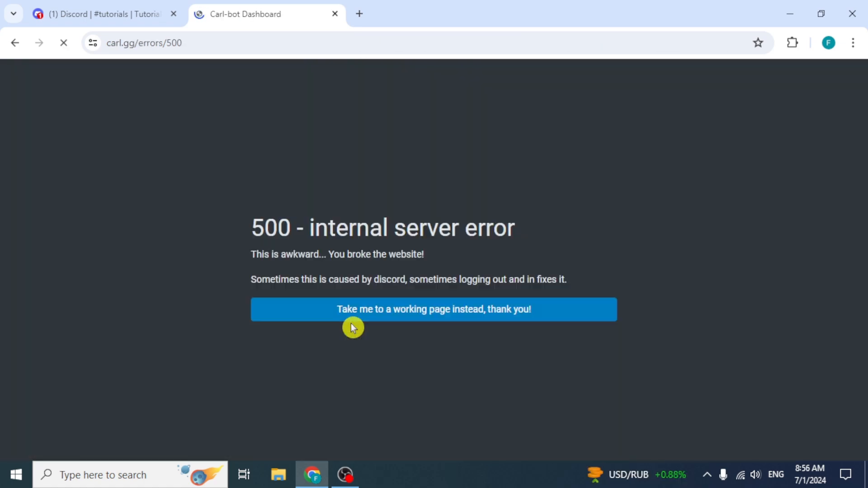
left_click(434, 309)
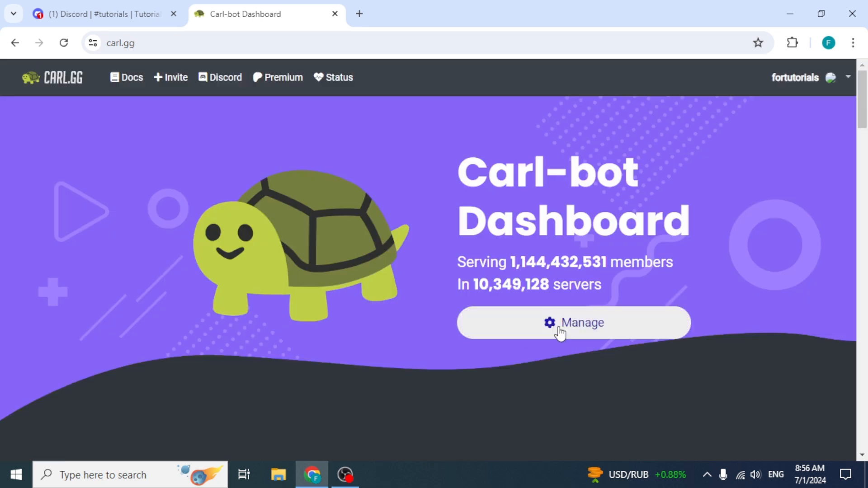
left_click(573, 323)
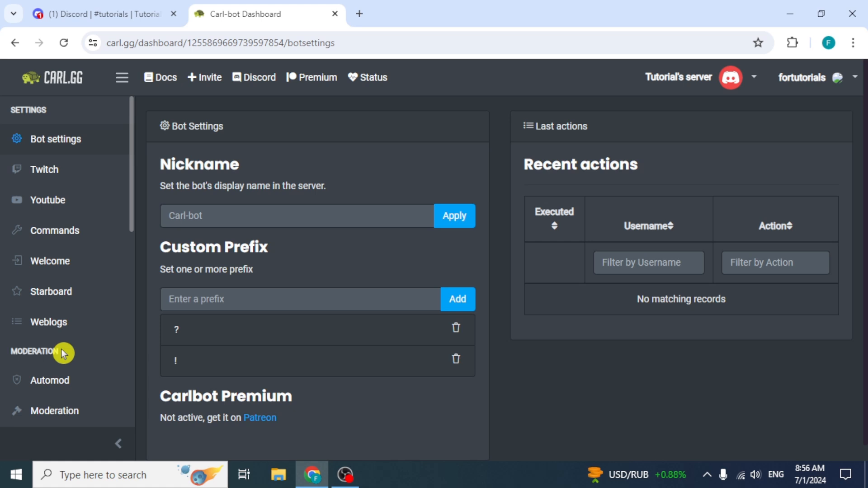
left_click(60, 259)
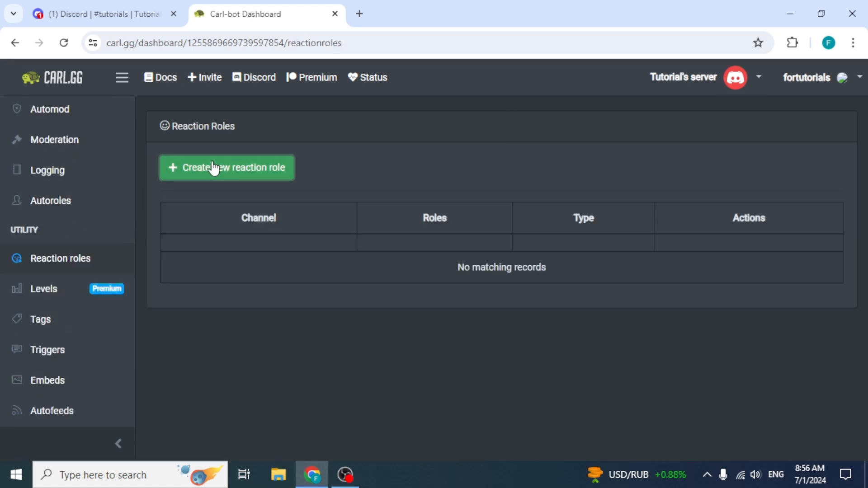
- Post a 'React on this message.' reaction role granting the tutorials role, then check Discord
left_click(226, 168)
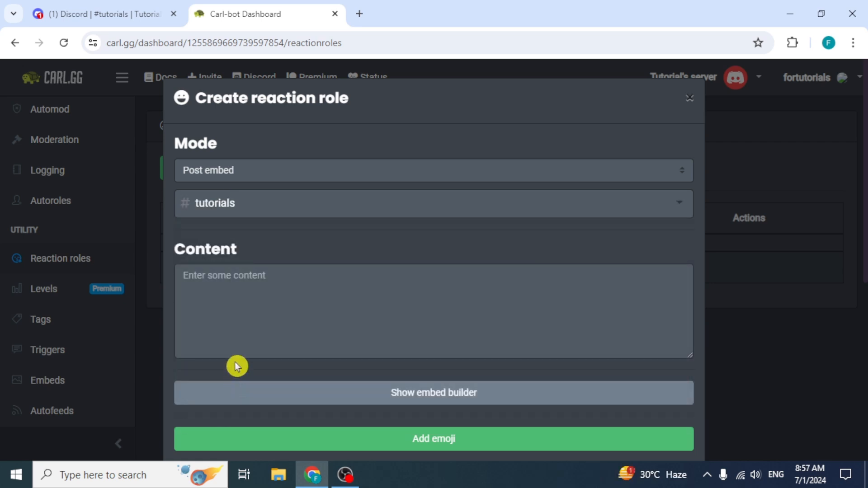
type("React on this")
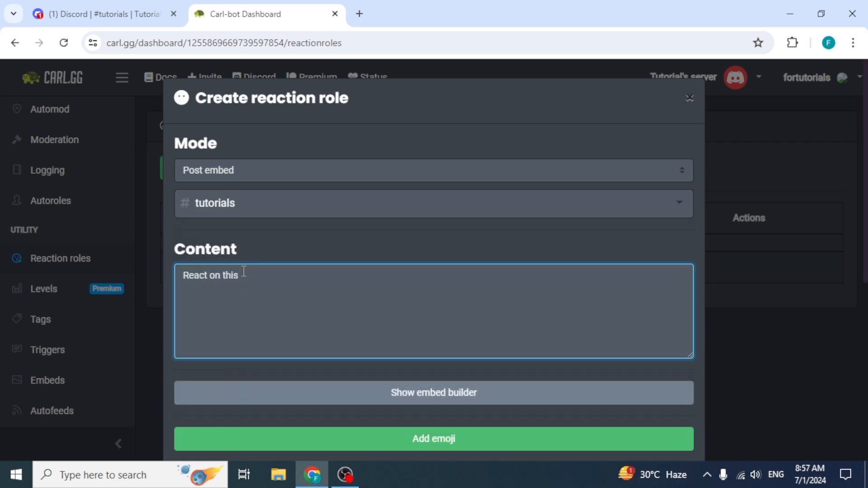
left_click(434, 439)
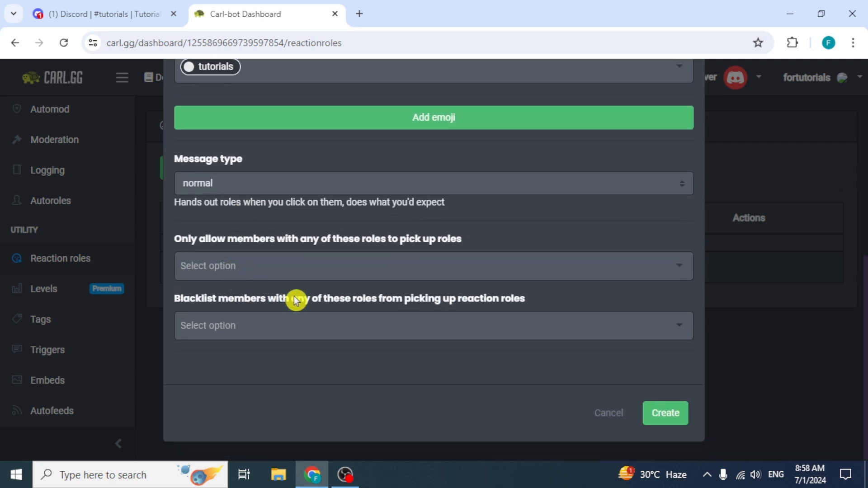
left_click(665, 413)
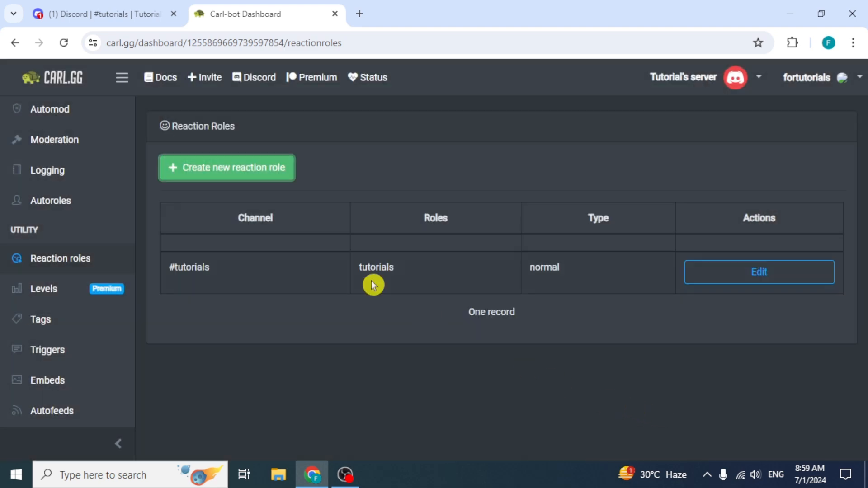
left_click(100, 14)
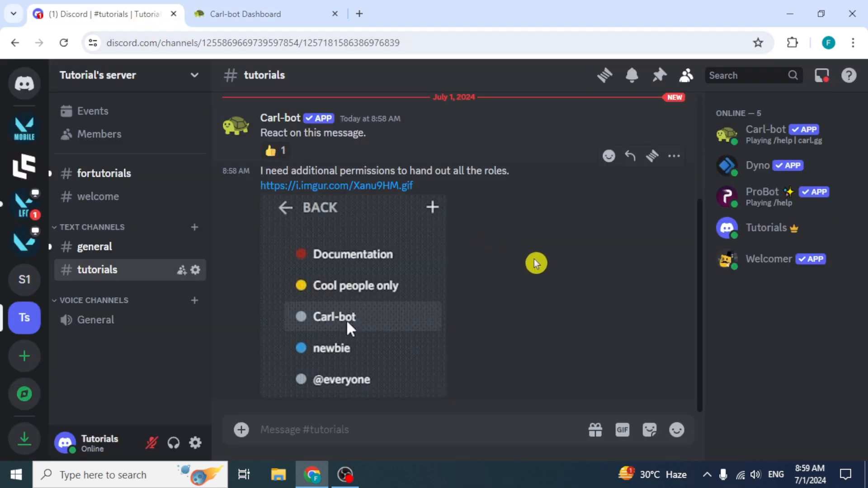